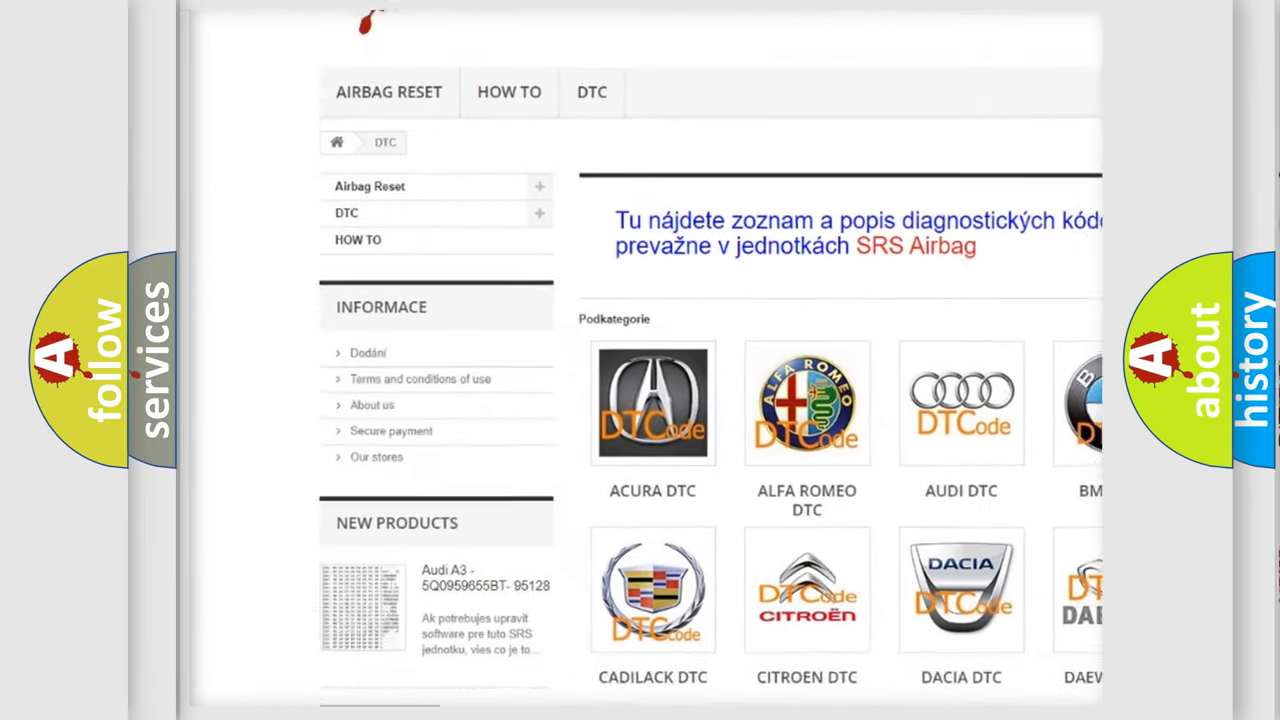
scroll("down", 3)
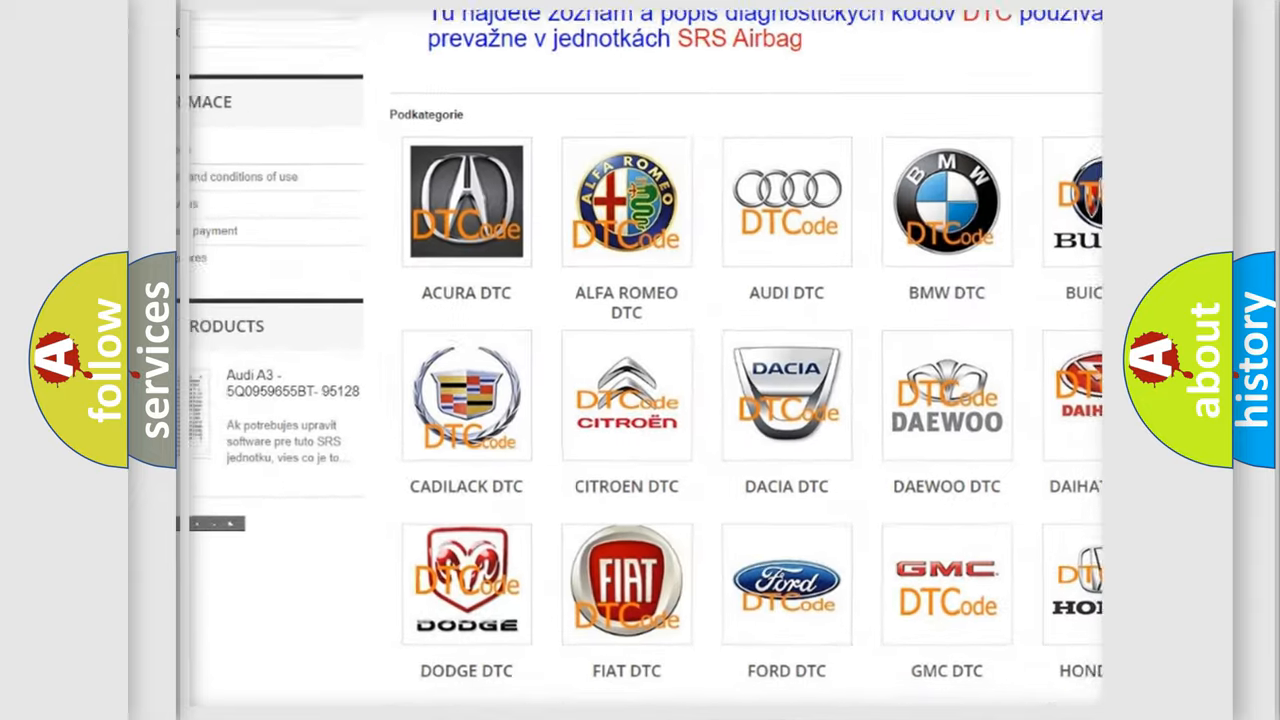
scroll("down", 3)
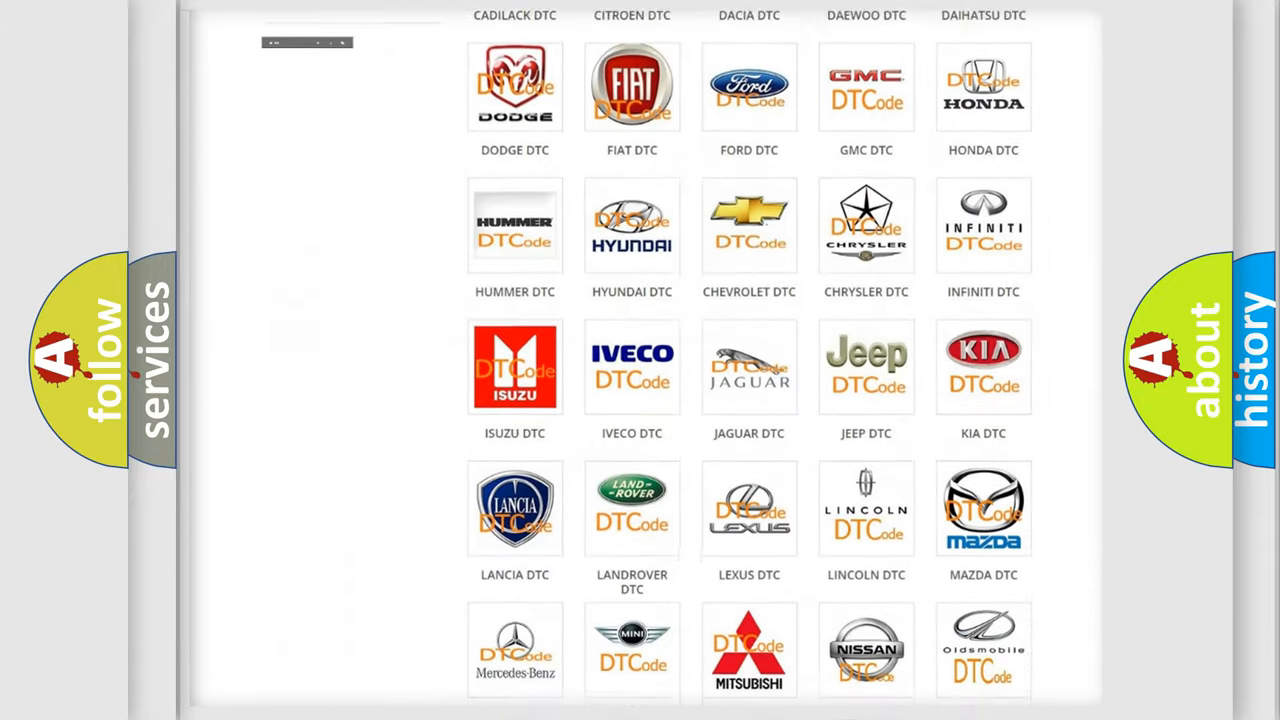
scroll("down", 3)
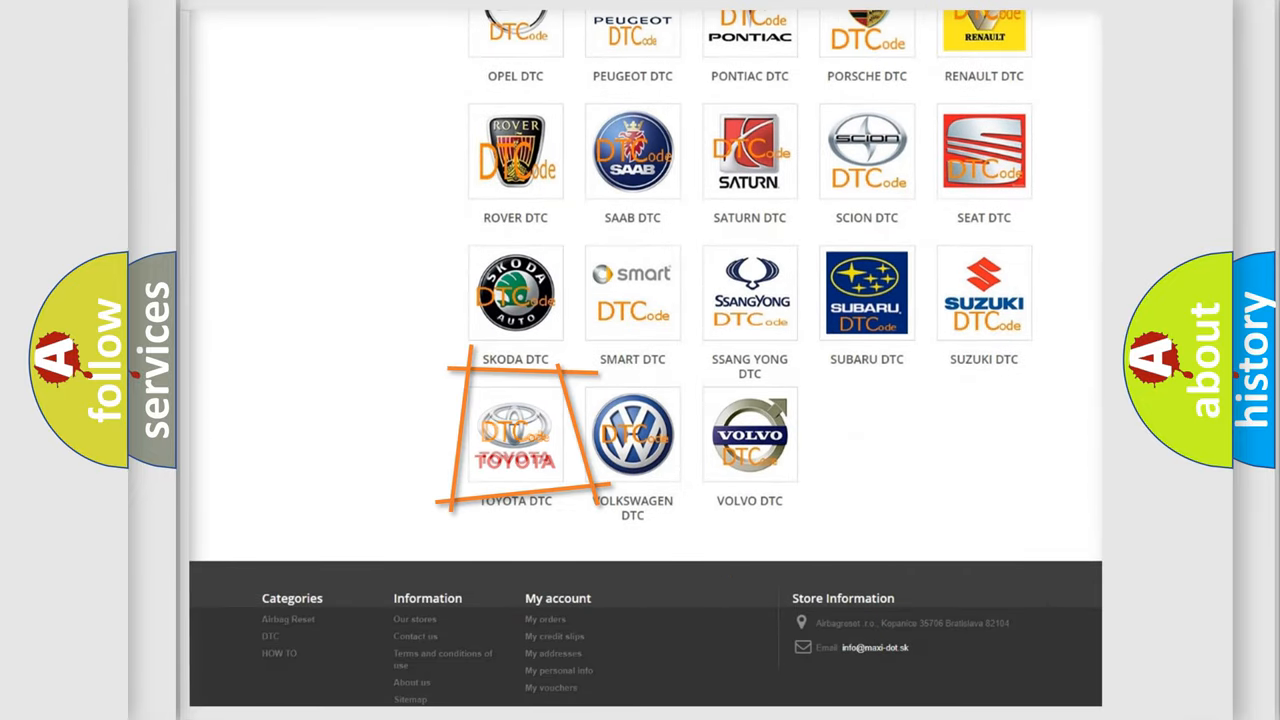